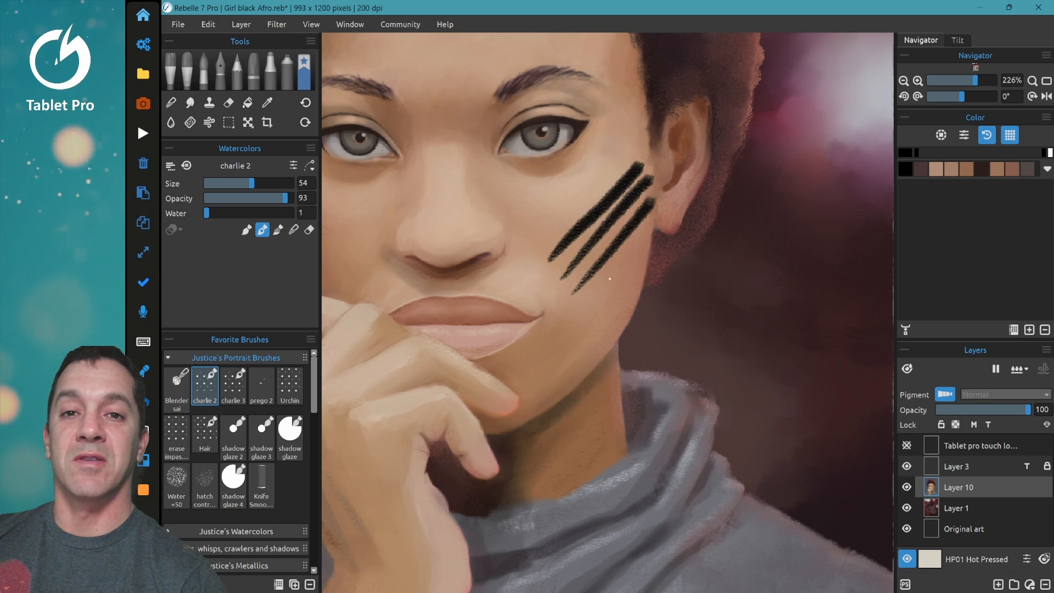
Add another thin black charlie 2 watercolor stroke across the cheek at size 29.
{"action": "left_click", "coordinate": [615, 283]}
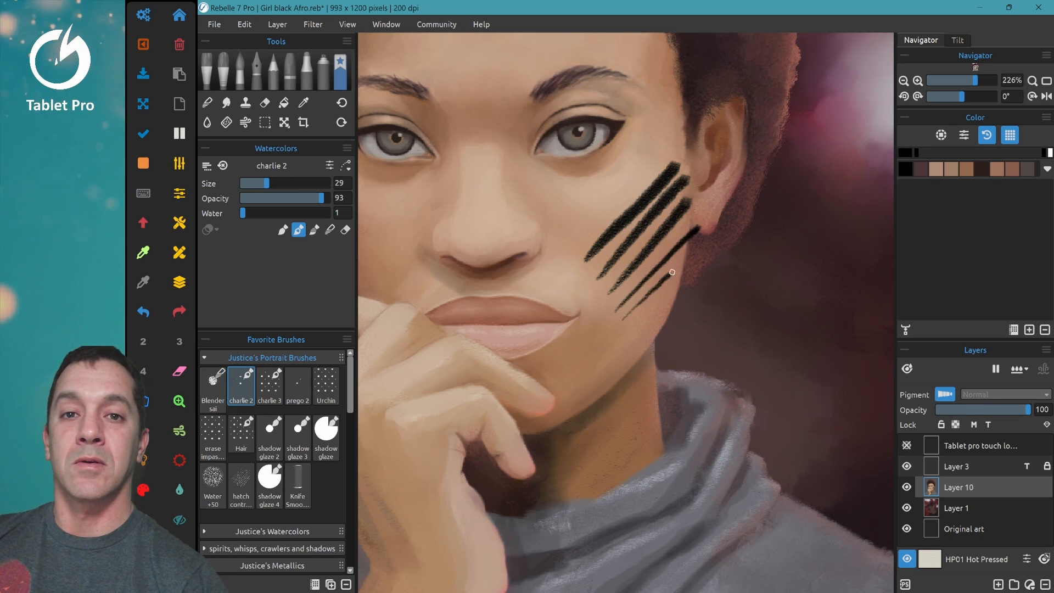
{"action": "left_click_drag", "start_coordinate": [618, 316], "coordinate": [709, 258]}
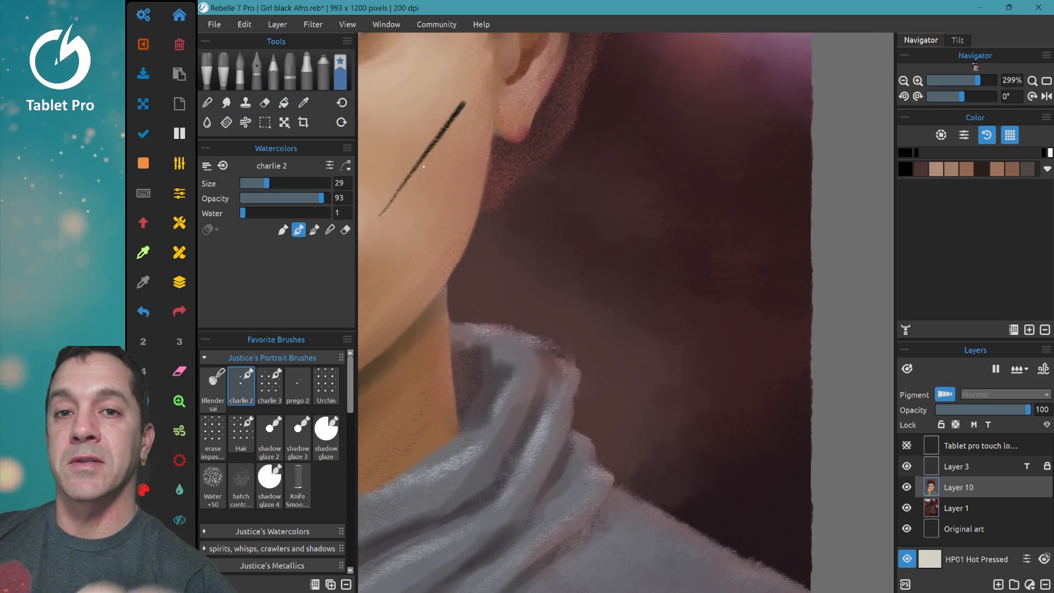
Draw a black watercolor line down the neck below the ear.
{"action": "left_click_drag", "start_coordinate": [471, 114], "coordinate": [399, 235]}
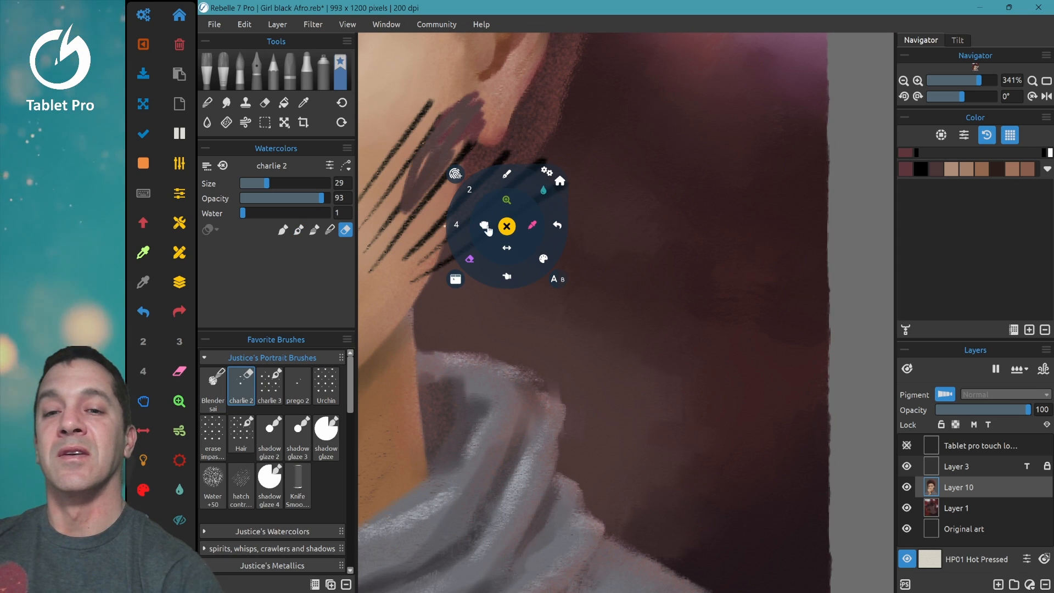
Undo the neck strokes via the Tablet Pro radial menu until the skin is clean.
{"action": "left_click", "coordinate": [507, 226]}
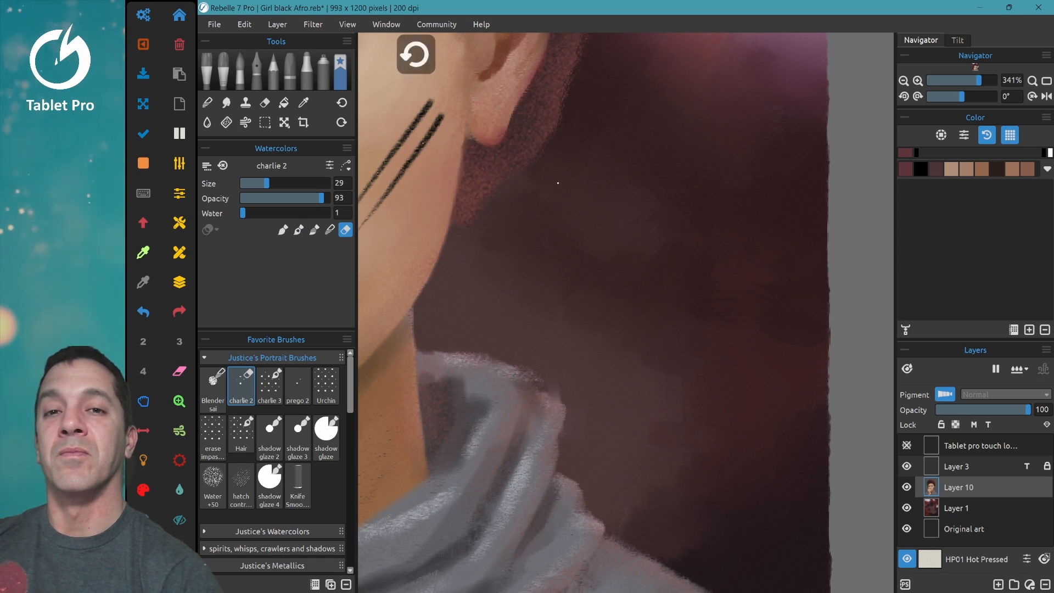
{"action": "left_click", "coordinate": [516, 217]}
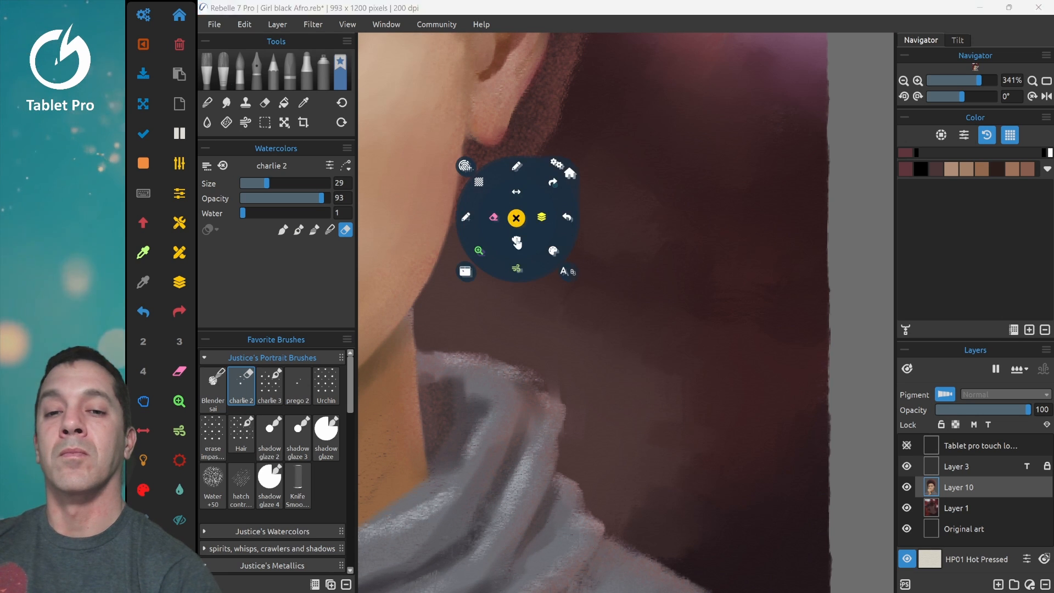